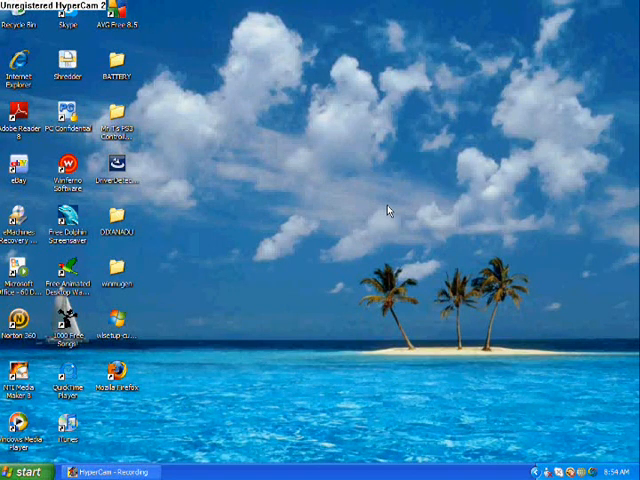
mouse_move(384, 205)
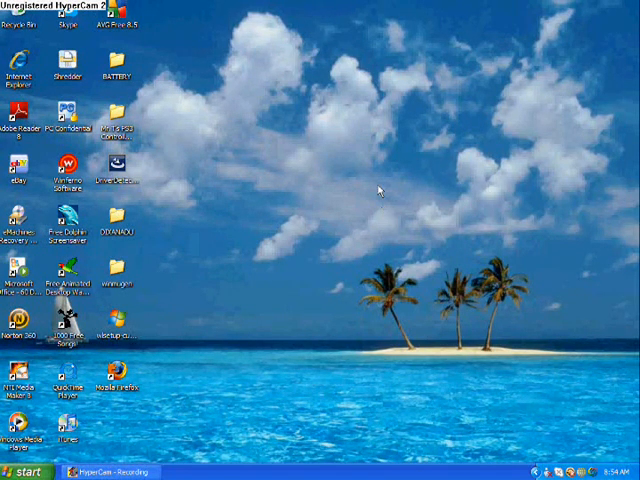
mouse_move(365, 190)
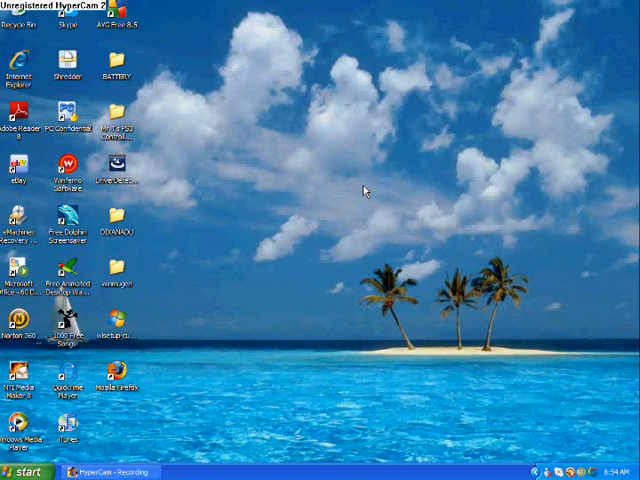
mouse_move(35, 342)
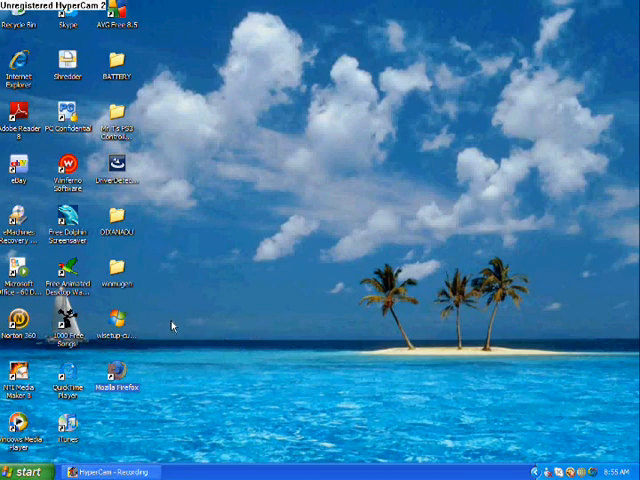
mouse_move(247, 280)
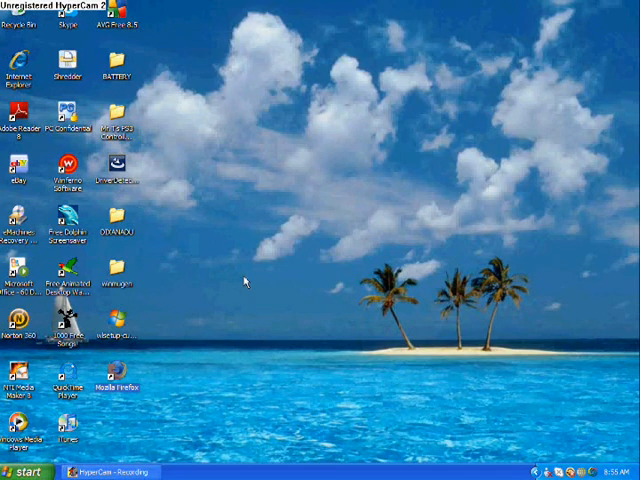
mouse_move(328, 267)
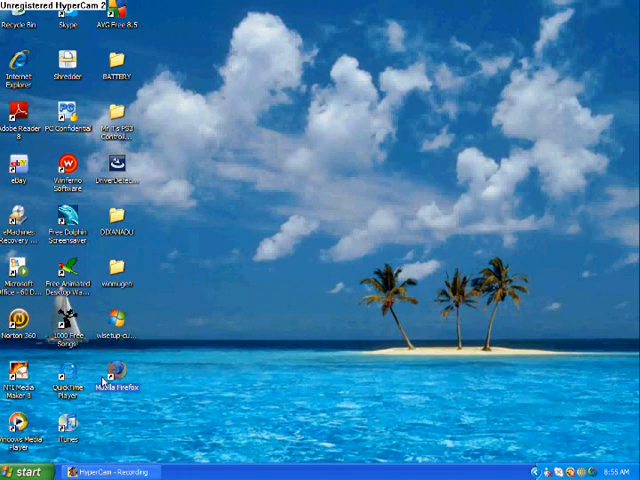
mouse_move(255, 273)
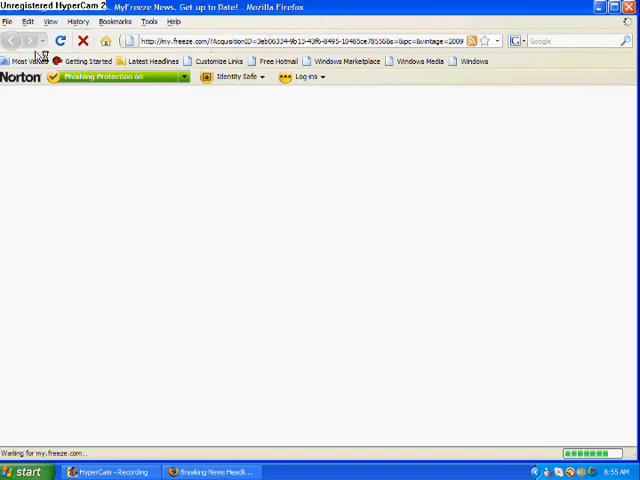
Load the esnips.com website from Firefox's address bar
left_click(84, 41)
type("esmps.n")
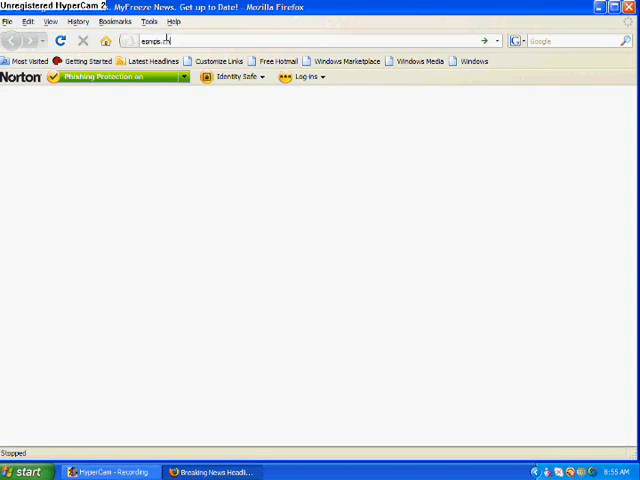
type("co")
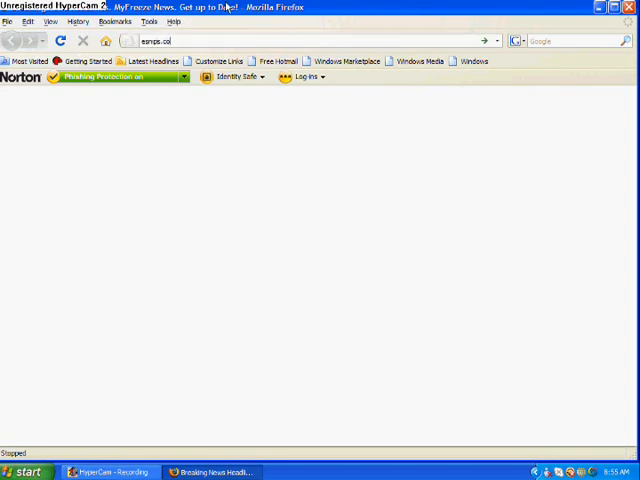
key("Return")
type("winmugb")
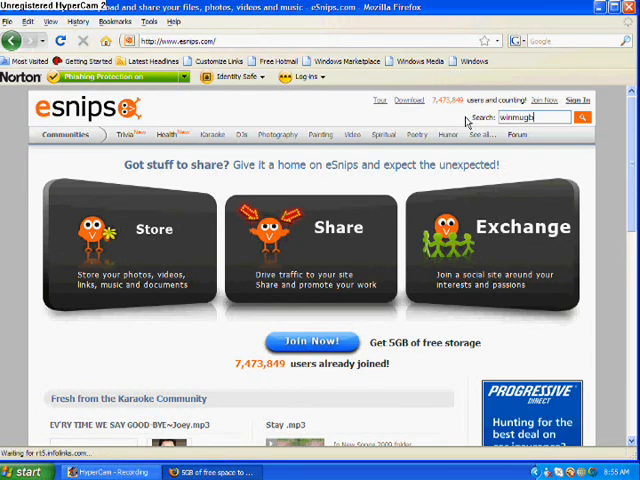
Run the winmugen site search and open the No_limit_Winmugen_patch file page from All Files
left_click(583, 117)
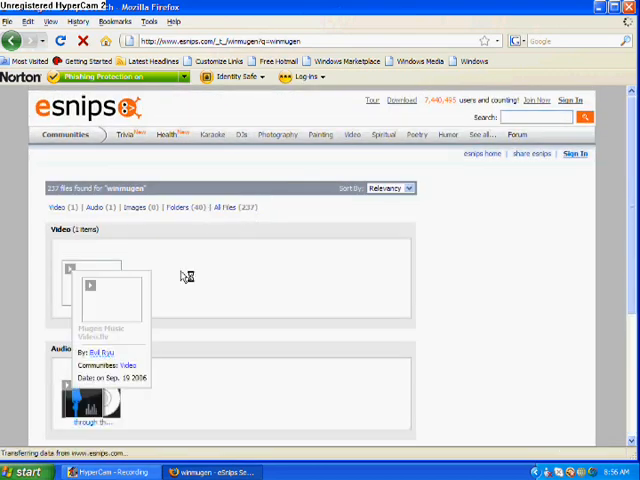
scroll("down", 3)
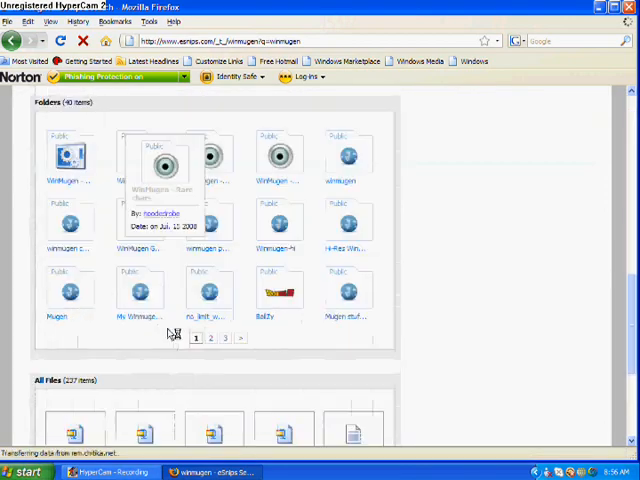
scroll("down", 3)
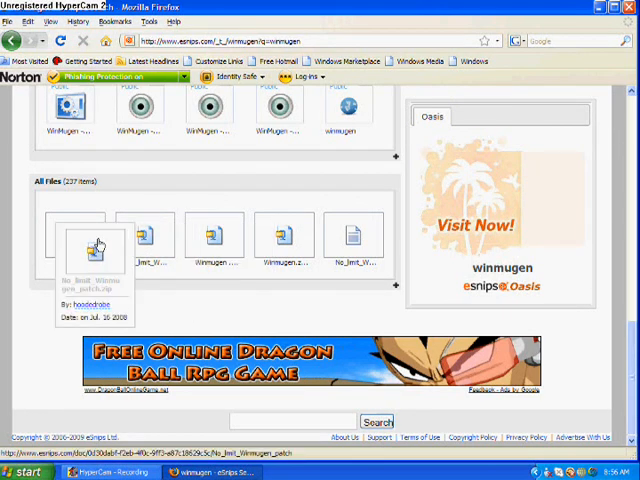
left_click(95, 245)
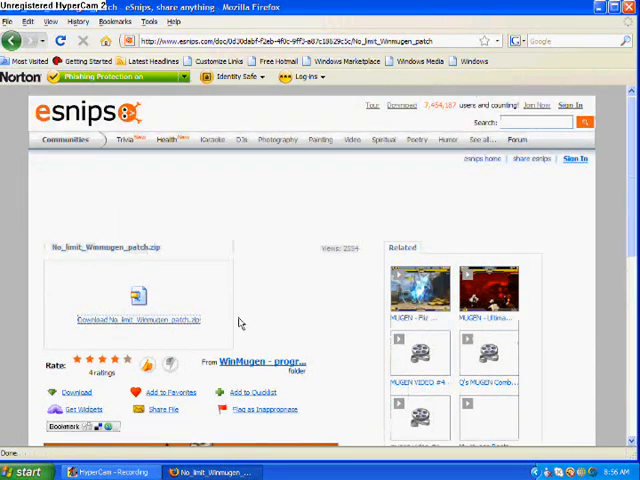
Download and save No_limit_Winmugen_patch.zip, then select it on the desktop
left_click(135, 320)
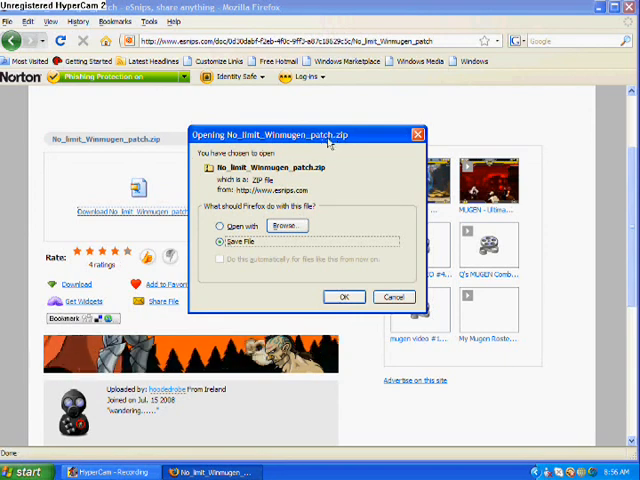
mouse_move(347, 160)
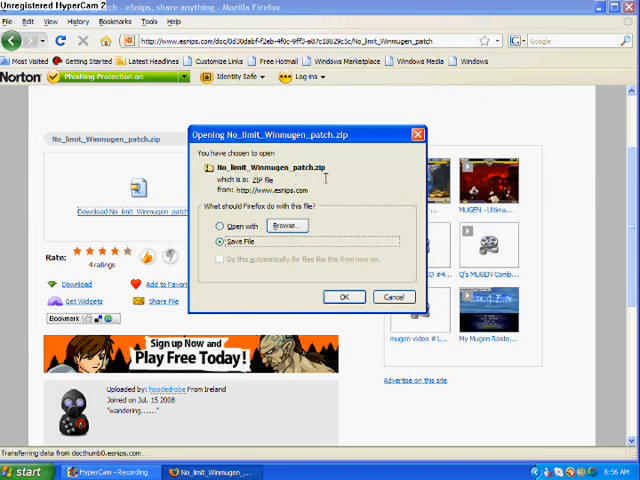
mouse_move(405, 160)
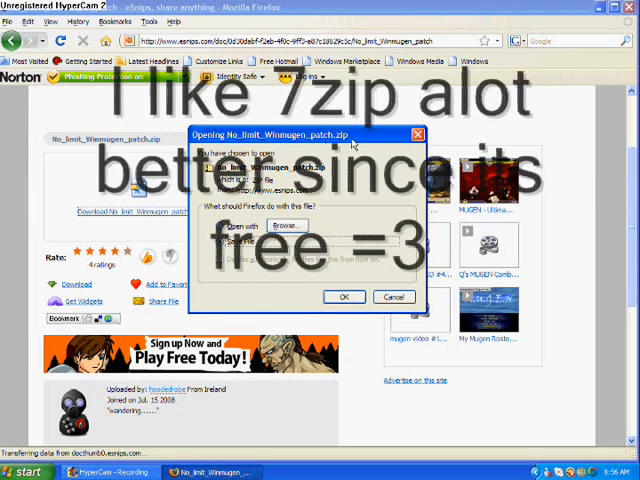
left_click(393, 297)
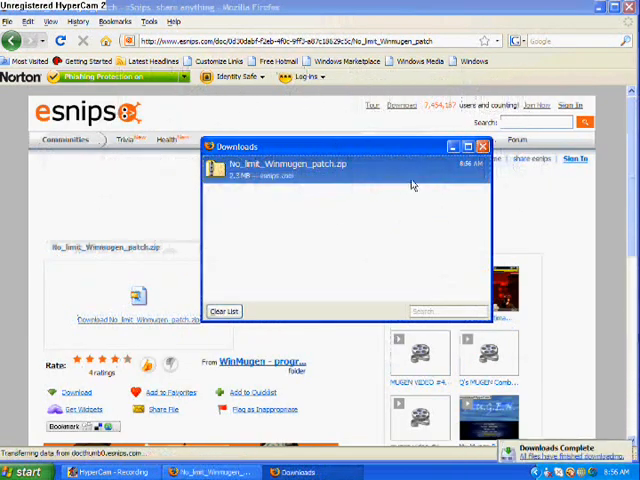
left_click(483, 146)
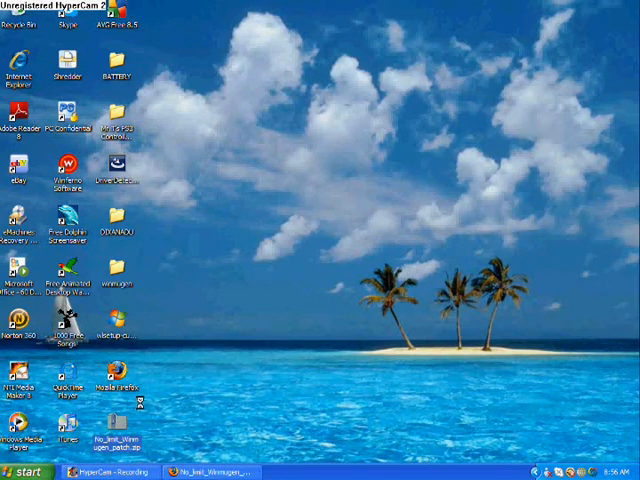
Extract the desktop No_limit_Winmugen_patch.zip with 7-Zip's Extract files option
right_click(114, 215)
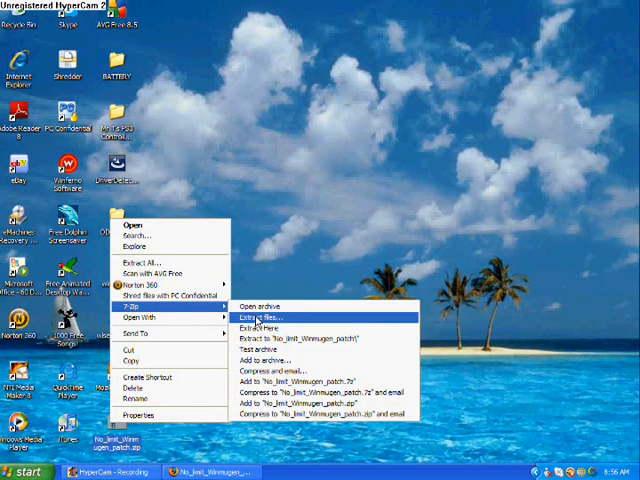
left_click(261, 317)
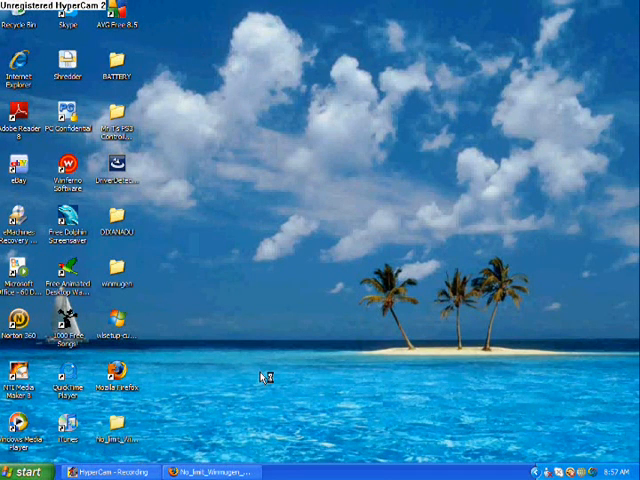
mouse_move(258, 330)
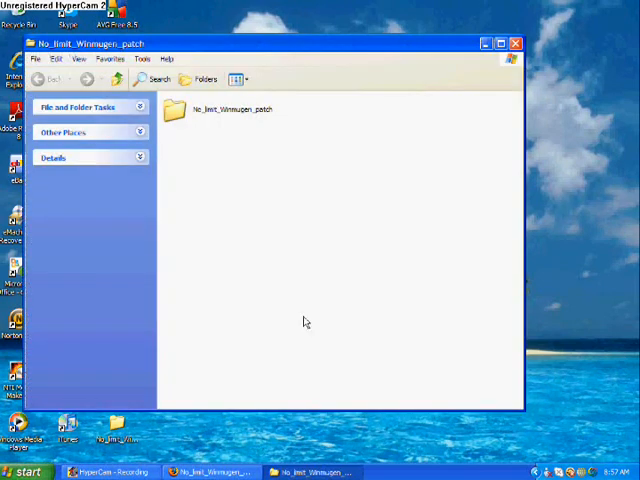
Open the inner No_limit_Winmugen_patch folder and select Winmugen.exe
double_click(220, 109)
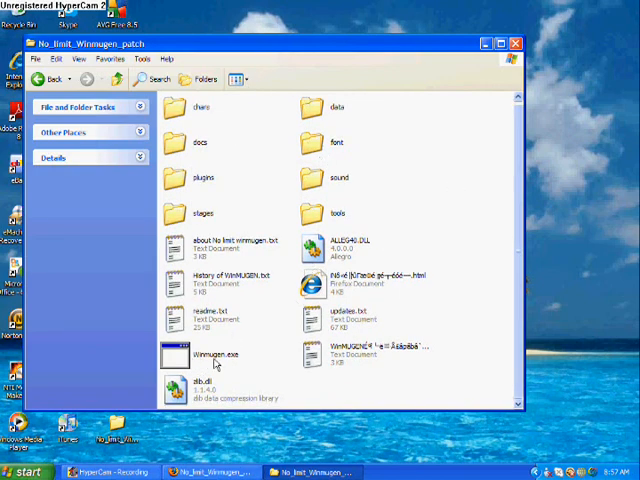
mouse_move(213, 305)
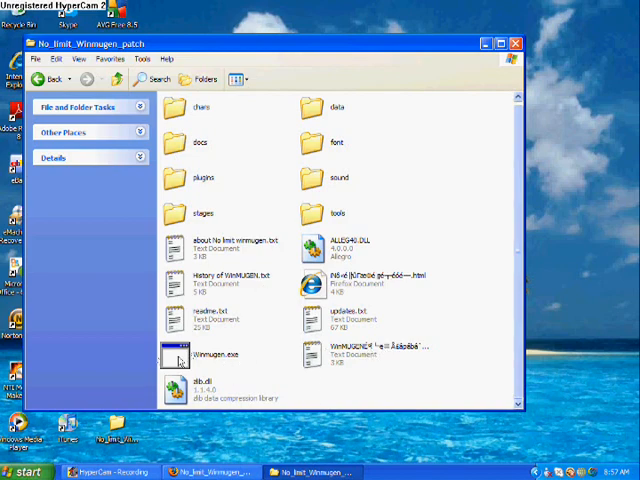
mouse_move(369, 148)
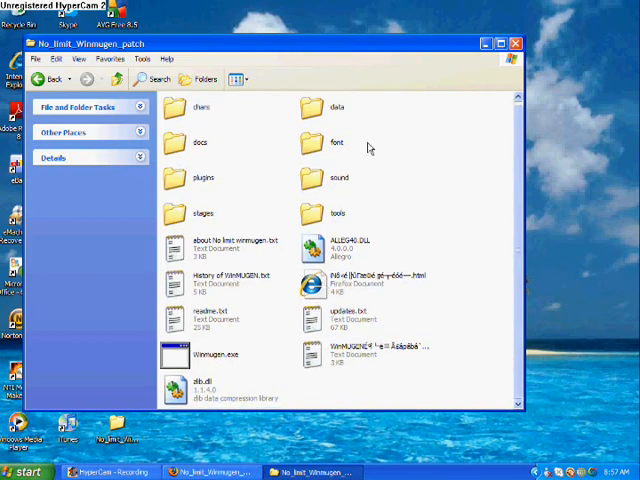
mouse_move(235, 288)
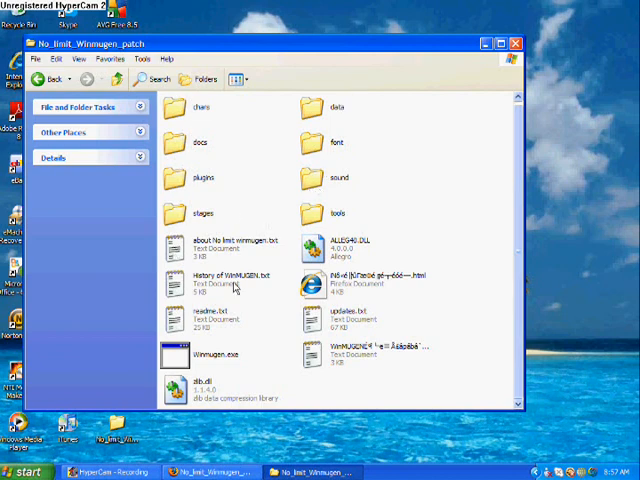
left_click(205, 354)
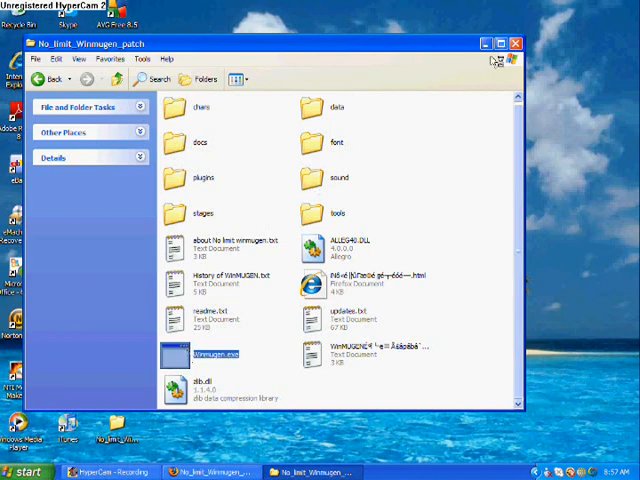
mouse_move(452, 140)
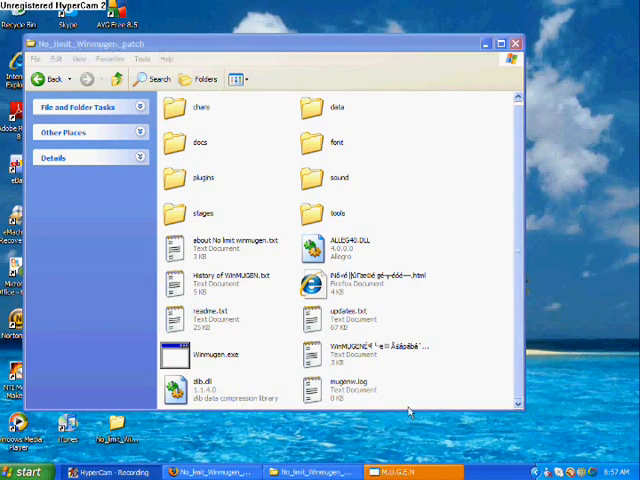
Minimize the M.U.G.E.N window from the taskbar and relaunch Winmugen.exe
right_click(405, 471)
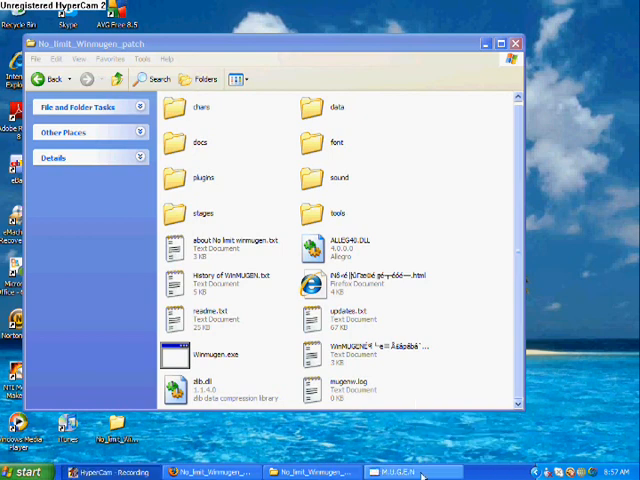
mouse_move(435, 393)
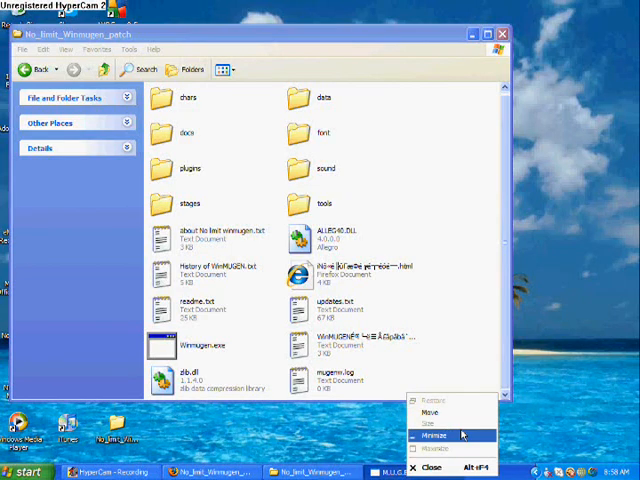
left_click(413, 285)
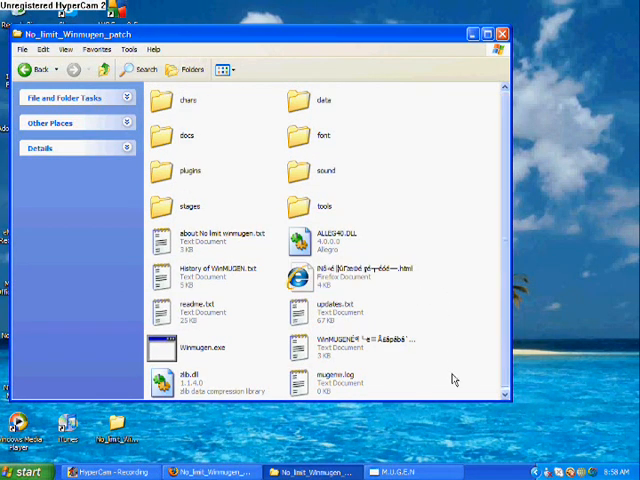
left_click(185, 352)
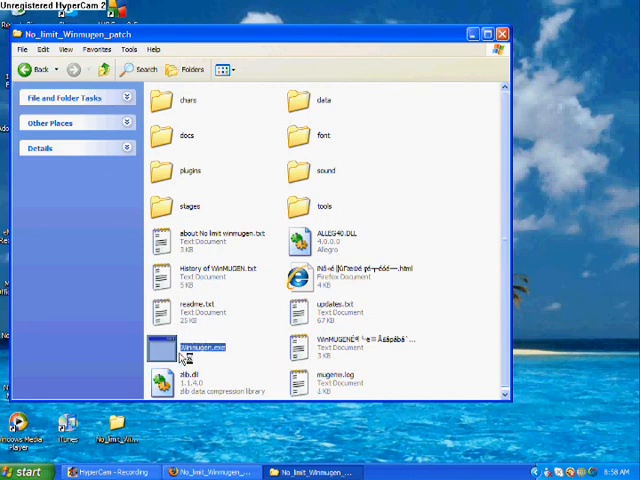
double_click(185, 347)
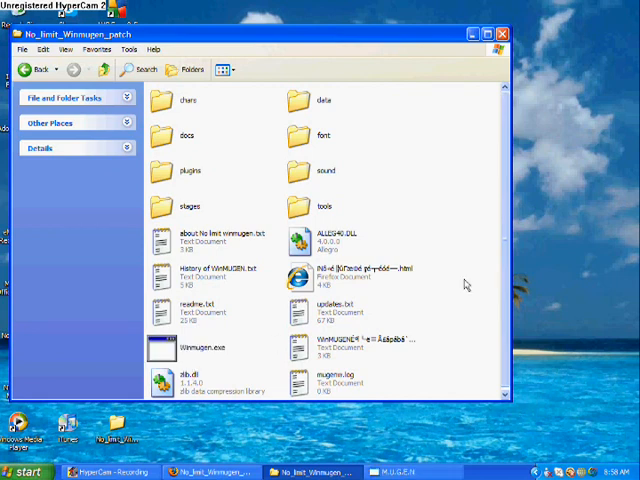
mouse_move(350, 140)
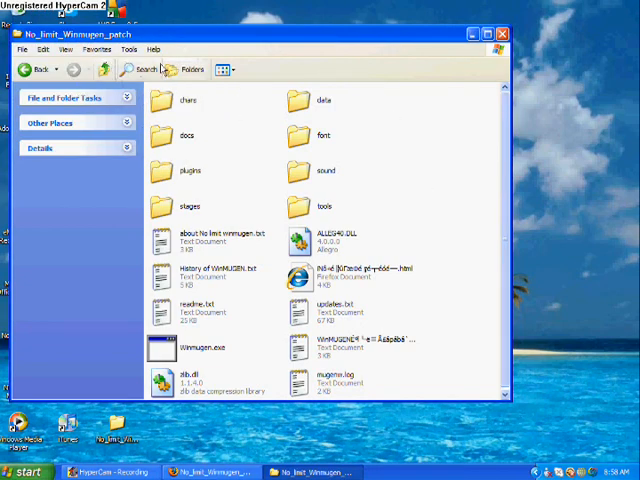
mouse_move(278, 115)
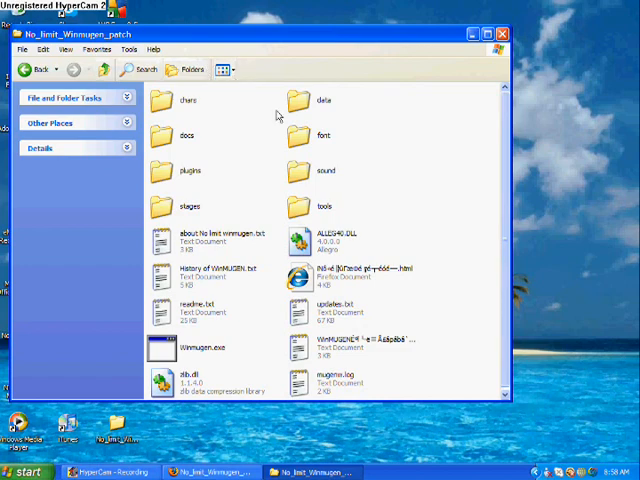